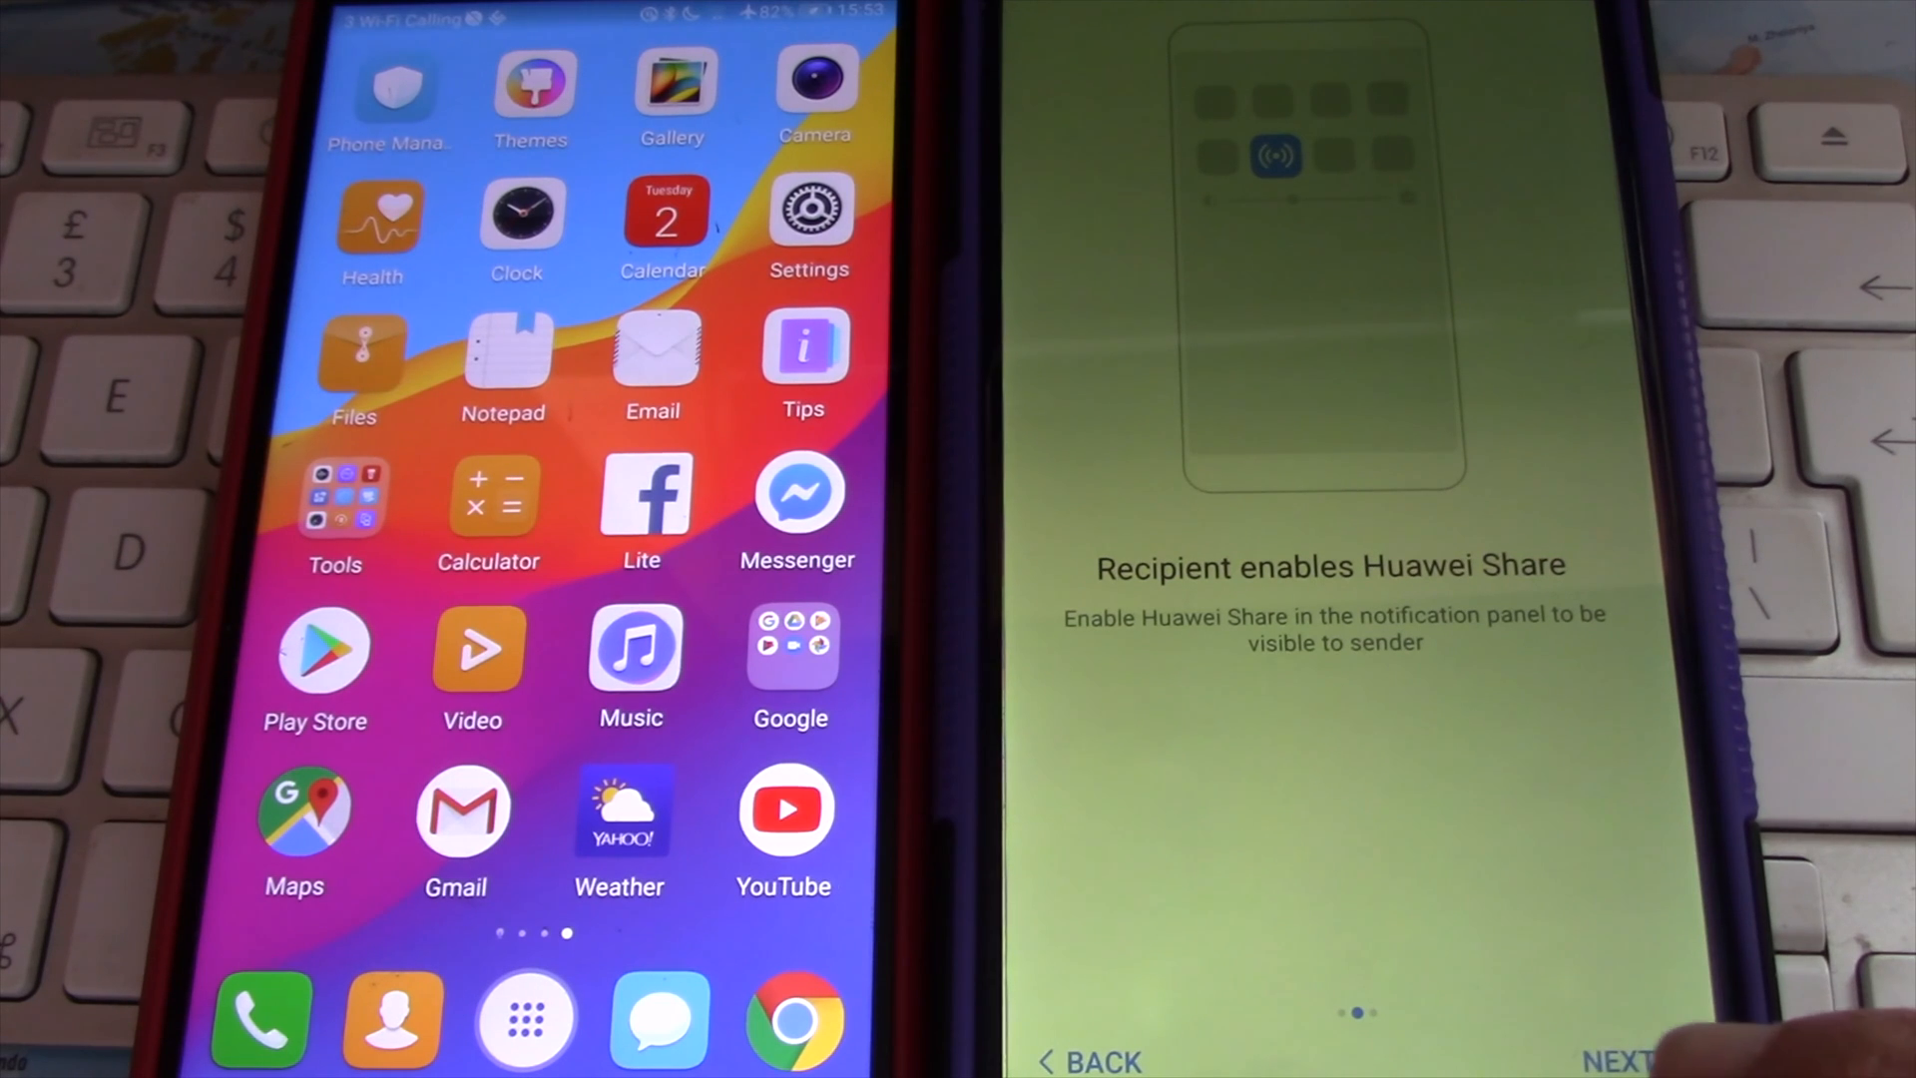
- Advance past the Huawei Share tutorial on the receiving phone to its home screen
{"action": "left_click", "coordinate": [1625, 1060]}
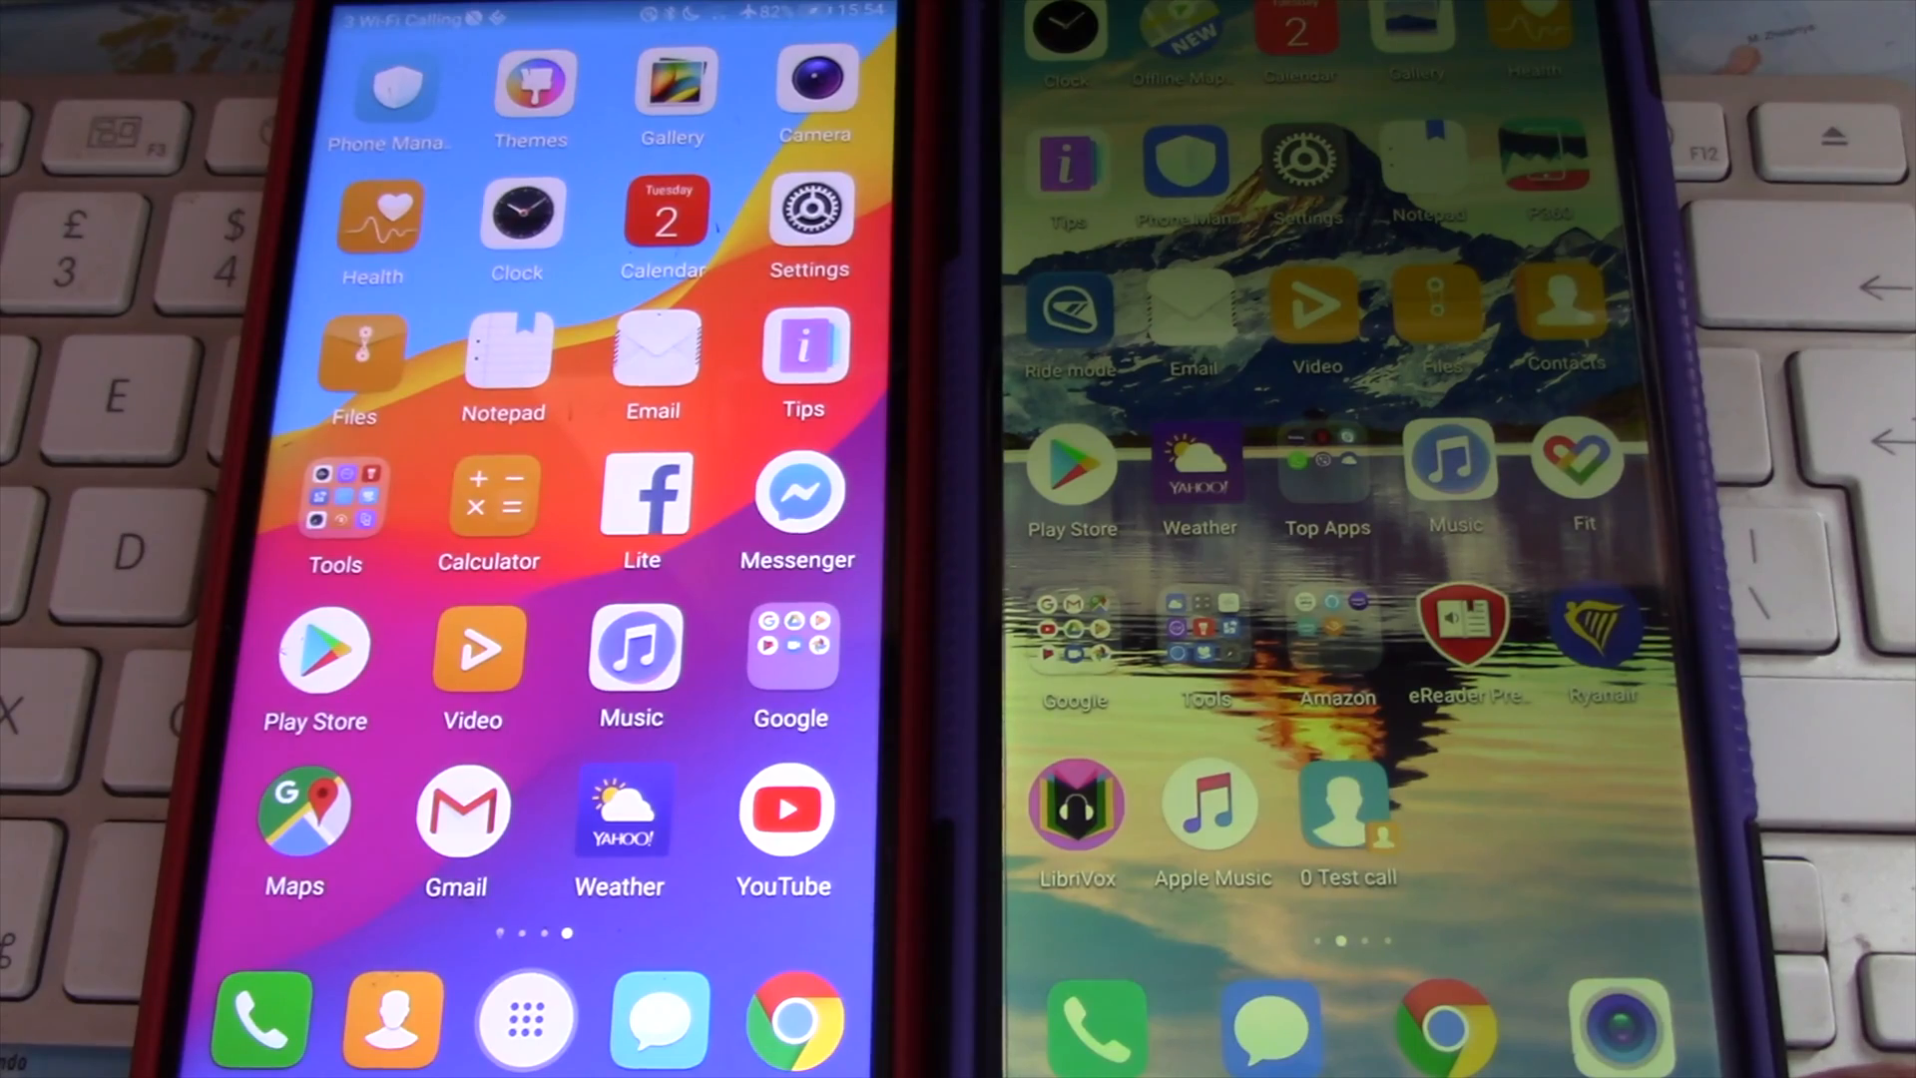
- Open Gallery to send a photo, then dismiss the files-received notification
{"action": "left_click", "coordinate": [672, 80]}
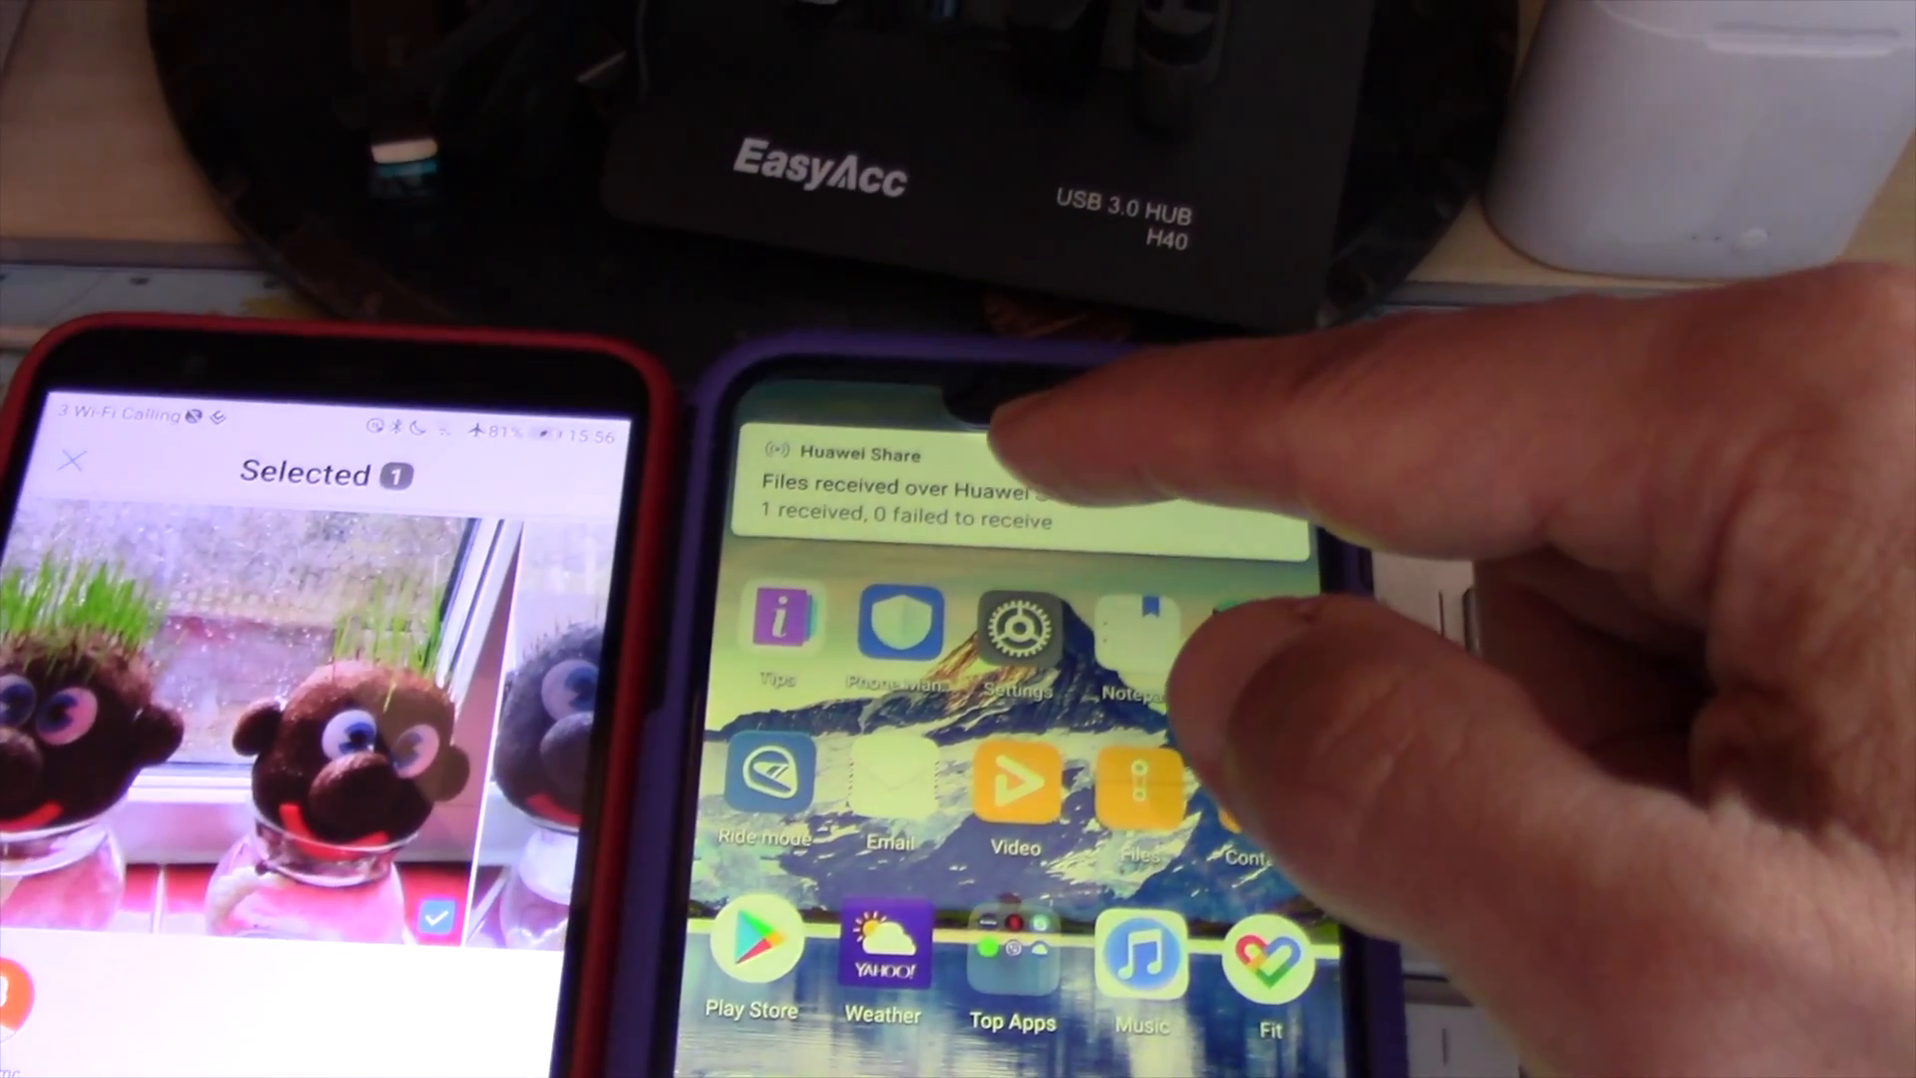
{"action": "left_click", "coordinate": [1014, 501]}
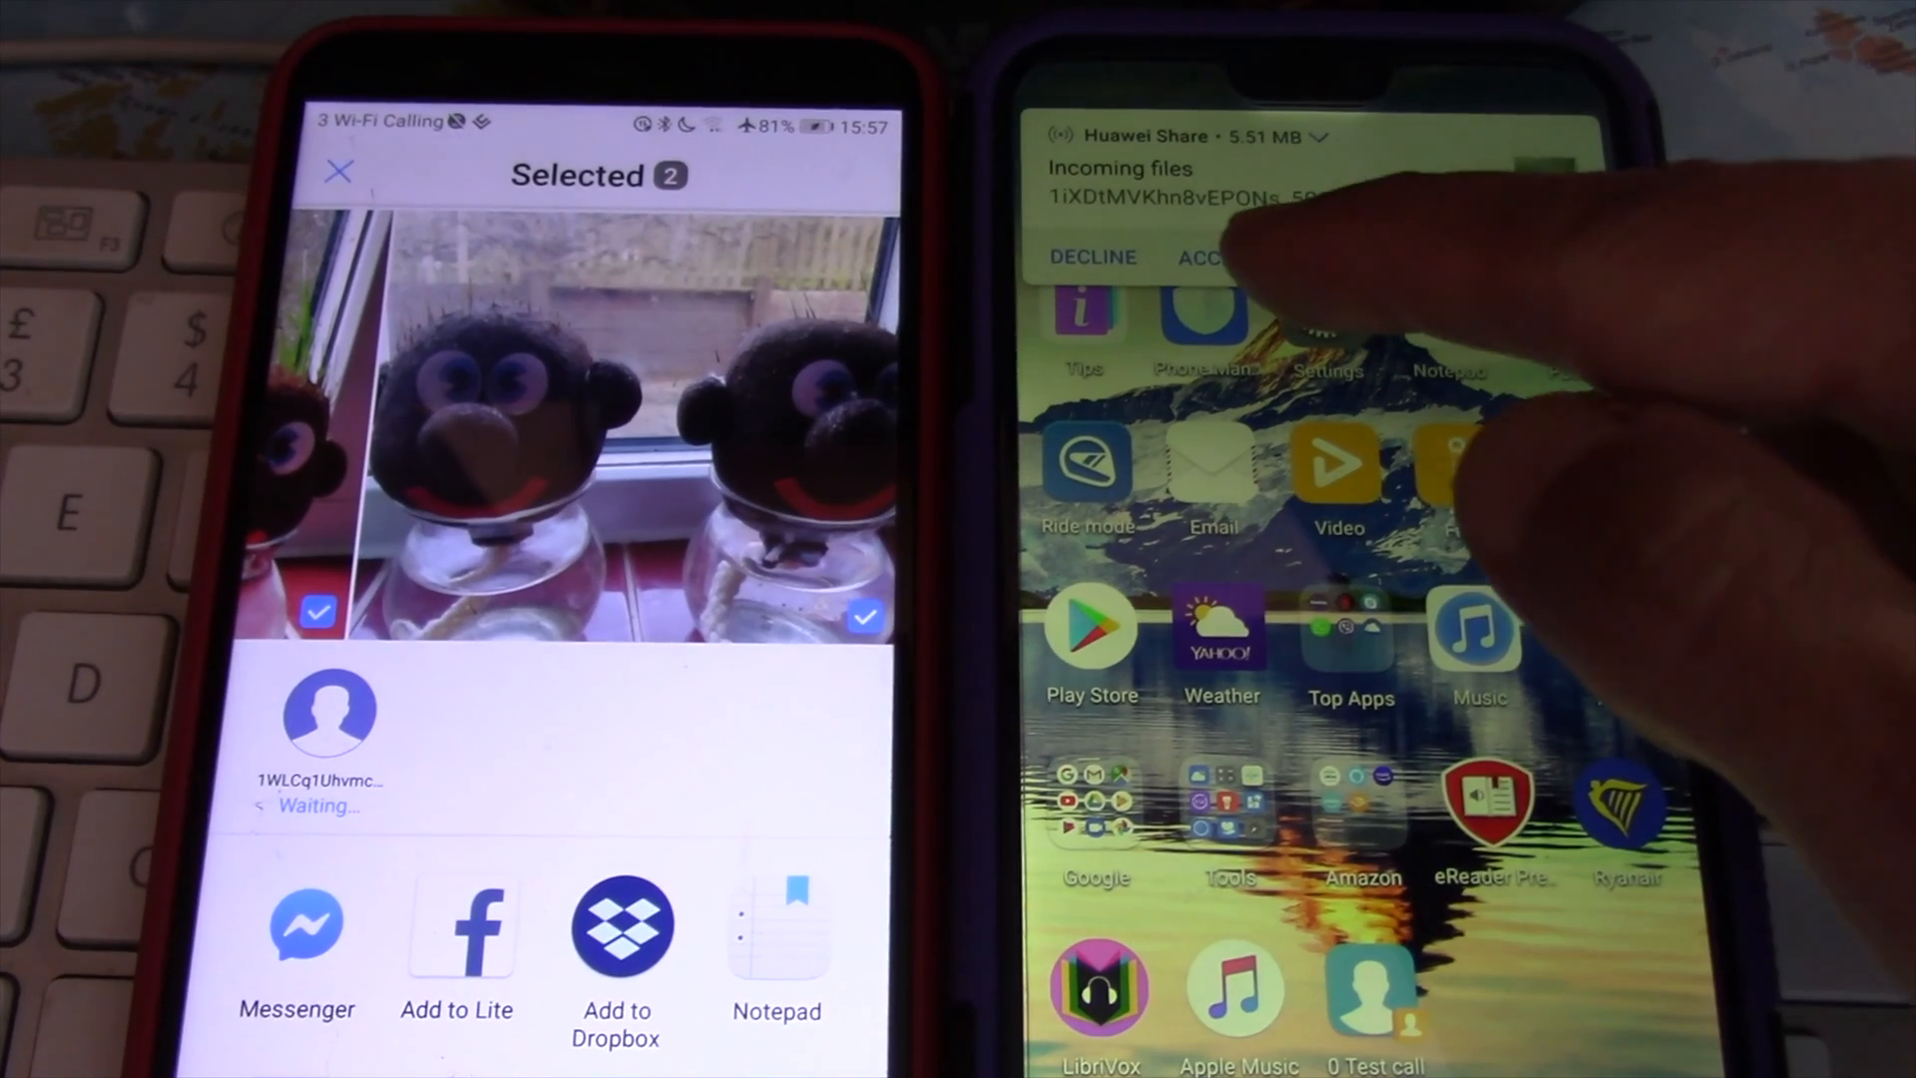
- Accept the incoming two-photo Huawei Share request on the receiving phone
{"action": "left_click", "coordinate": [1221, 257]}
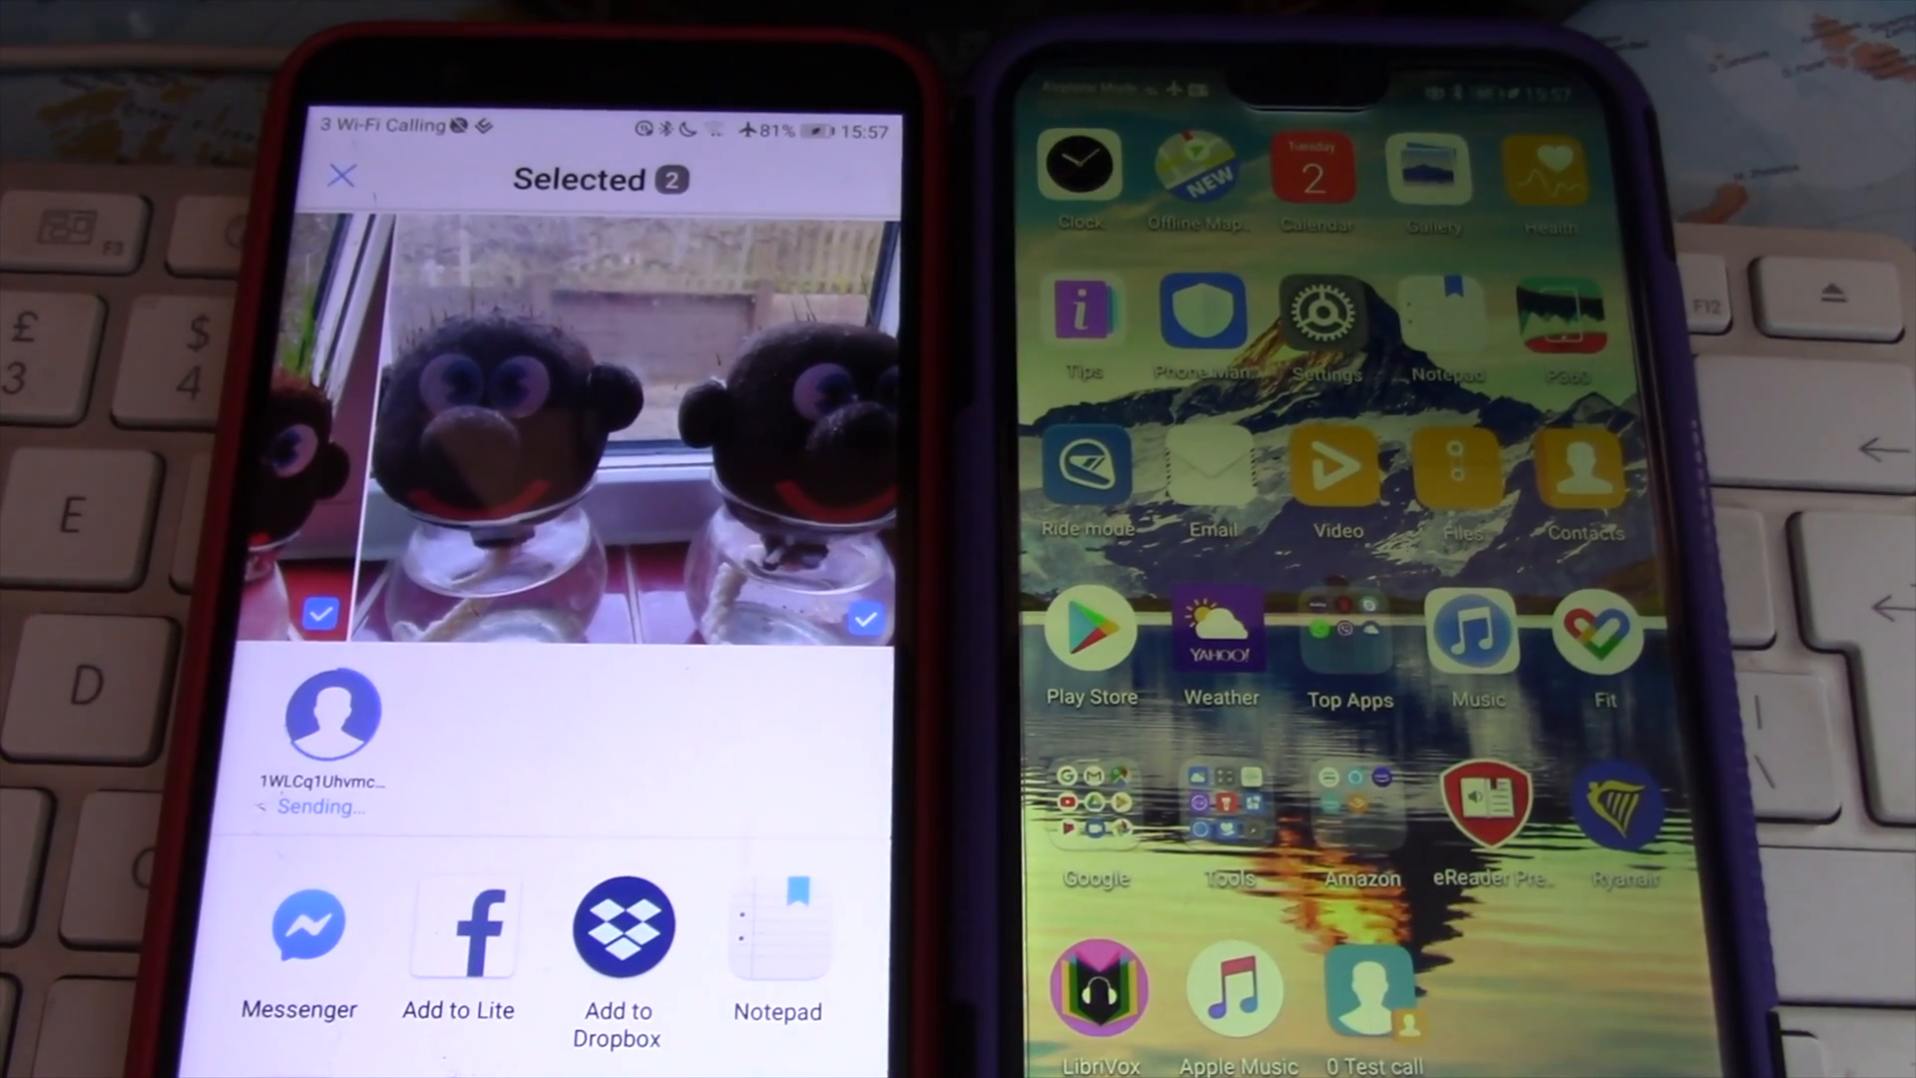